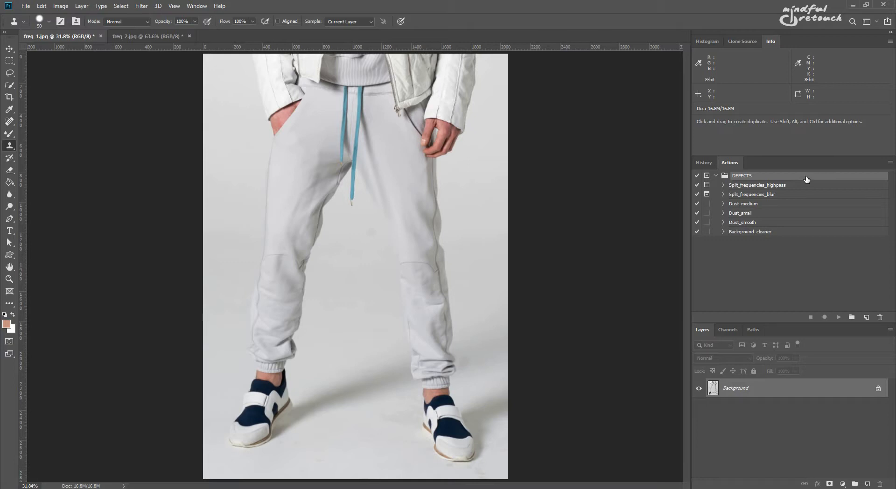
mouse_move(804, 188)
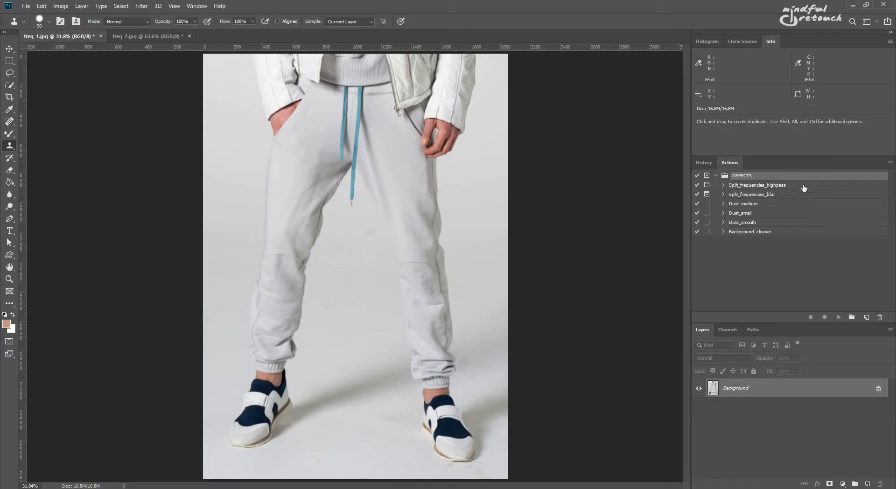
mouse_move(801, 184)
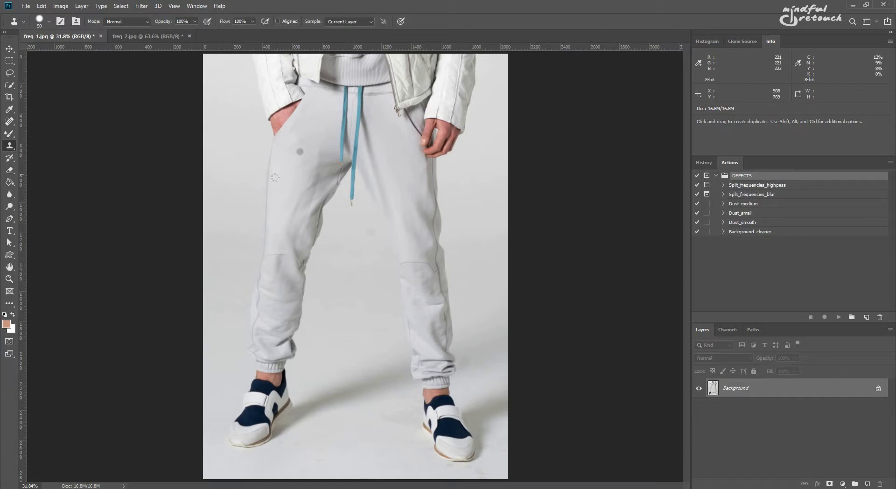
Split the trousers photo into frequency layers with High Pass and Gaussian Blur radius 3
left_click(9, 109)
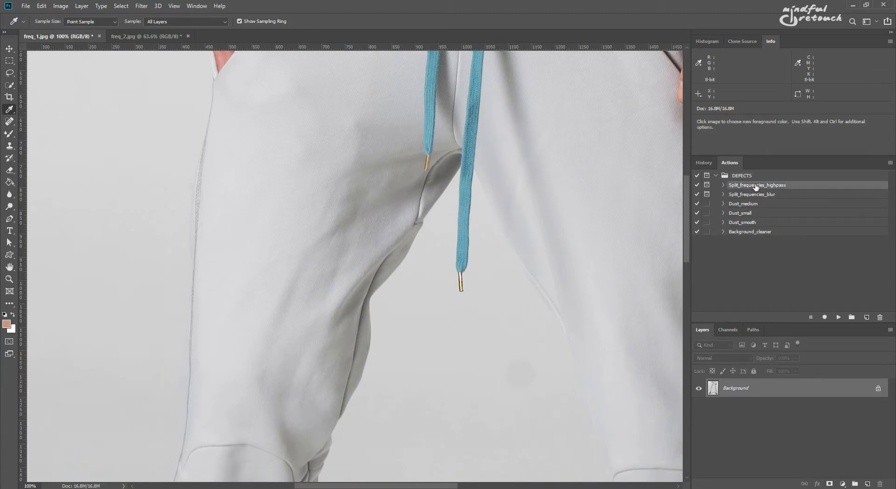
mouse_move(800, 194)
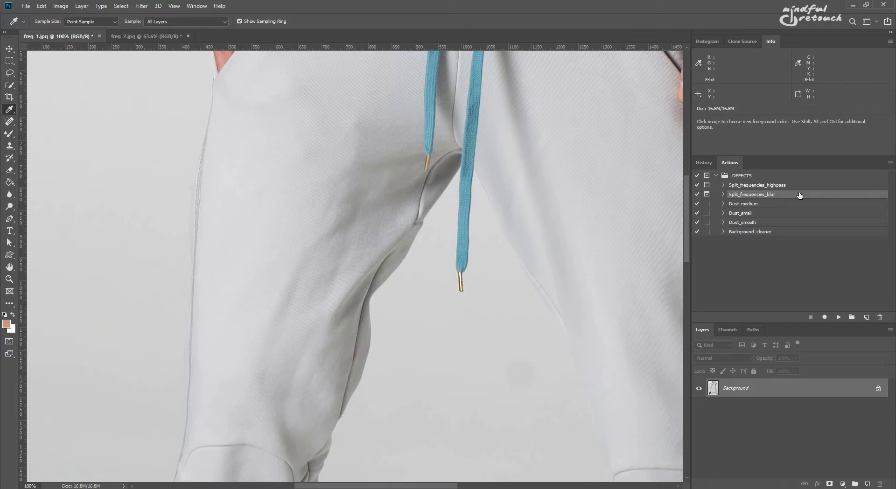
mouse_move(804, 188)
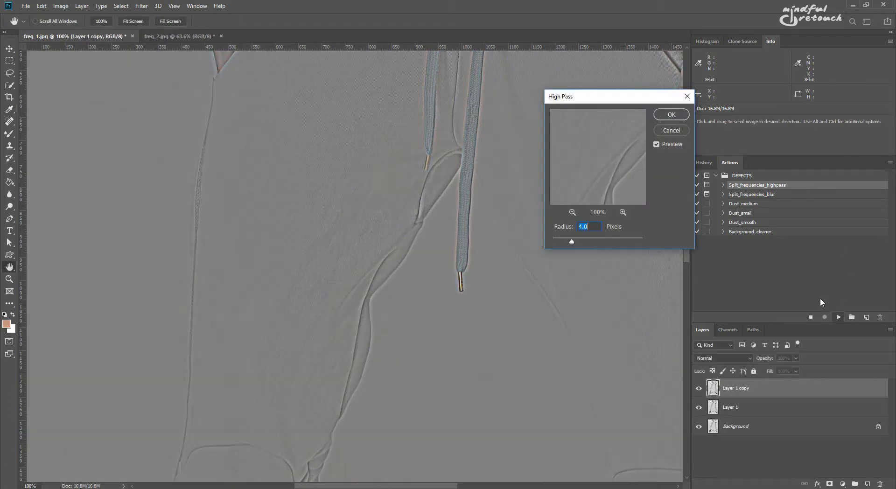
type("3")
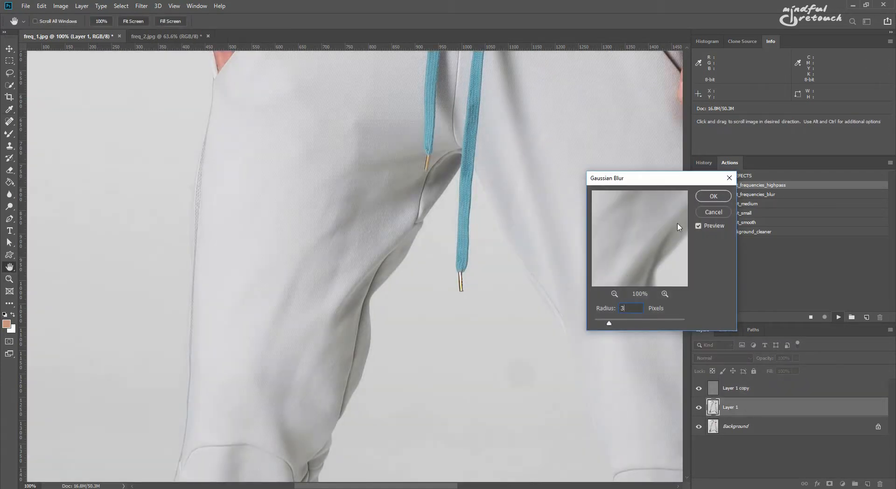
left_click(713, 196)
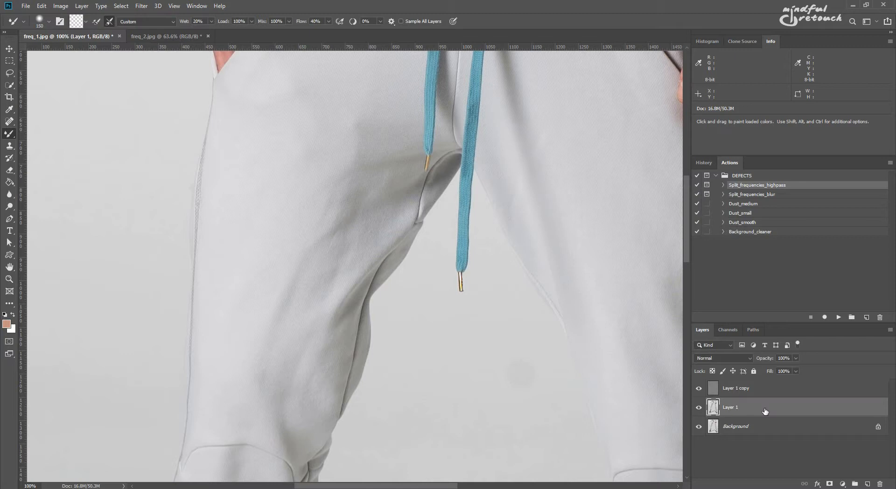
mouse_move(763, 430)
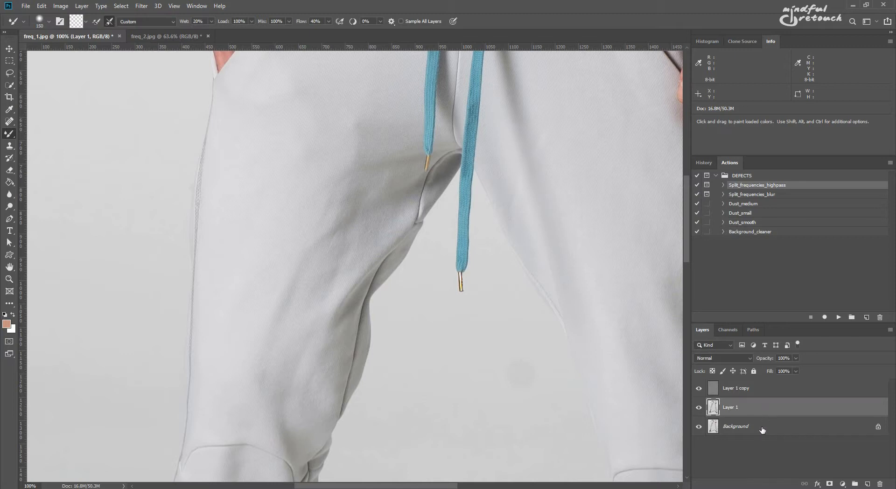
Clone out blemishes near the drawstring, merge the frequency layers, and toggle visibility to compare
left_click(730, 407)
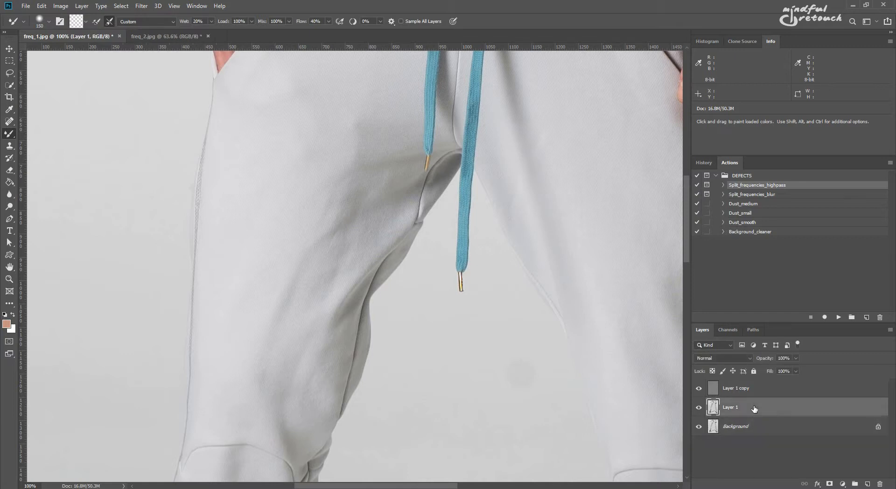
mouse_move(296, 261)
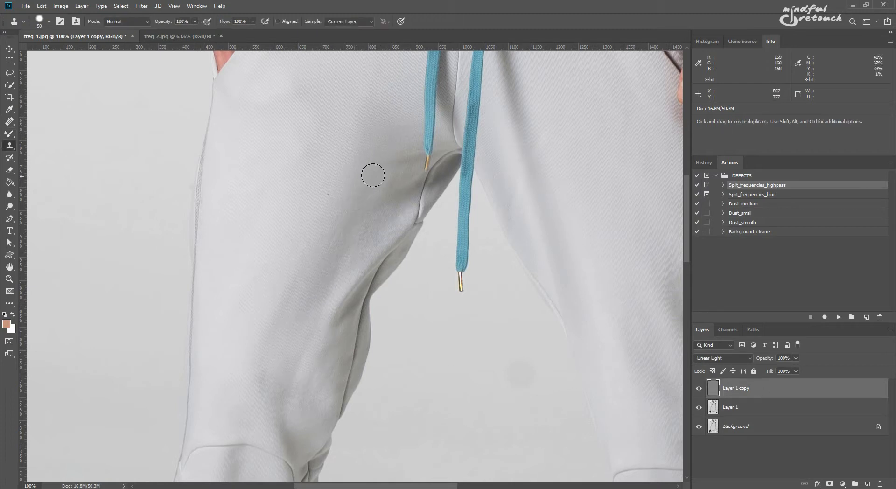
mouse_move(339, 238)
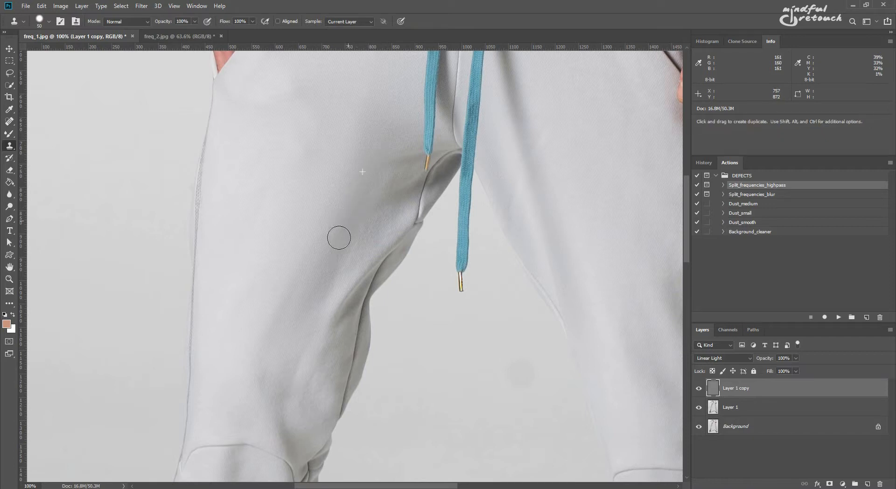
mouse_move(415, 148)
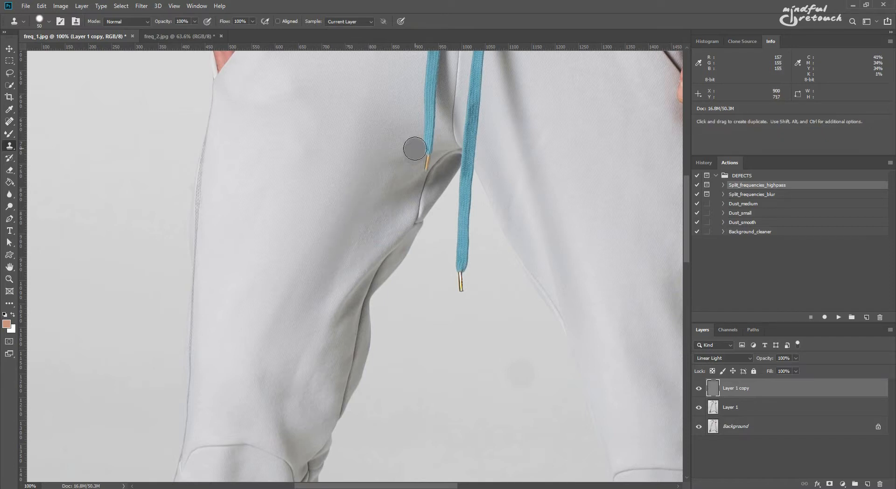
left_click(9, 109)
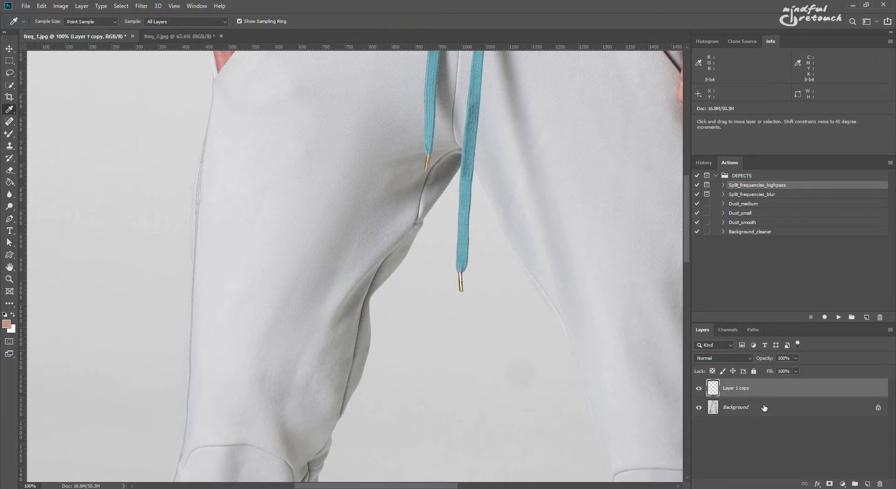
left_click(698, 388)
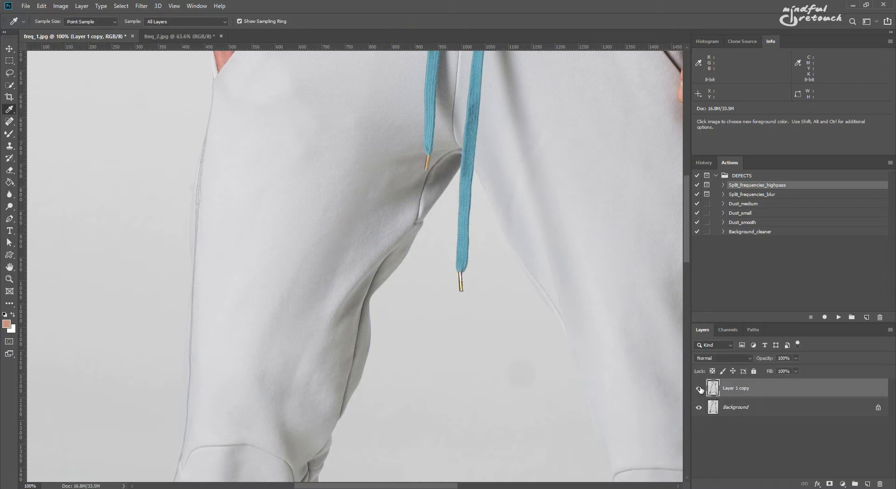
left_click(180, 36)
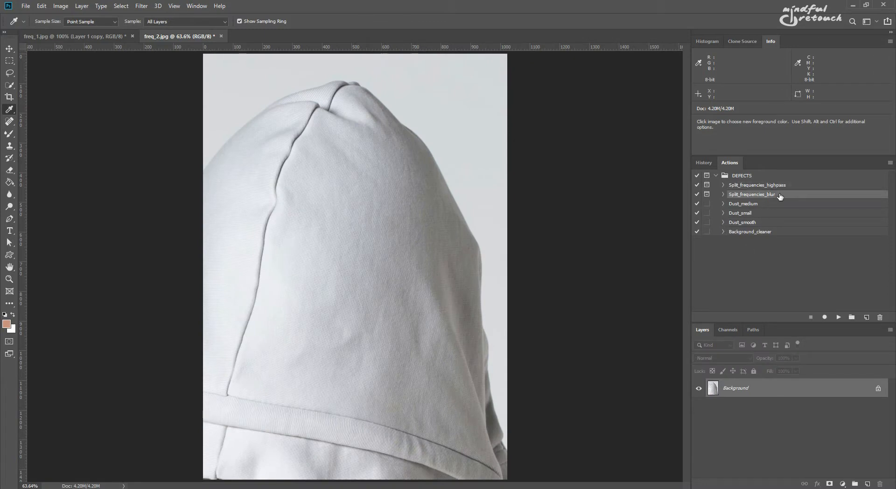
Run Split_frequencies_blur on freq_2.jpg, accepting Gaussian Blur and High Pass at 4 px
left_click(838, 317)
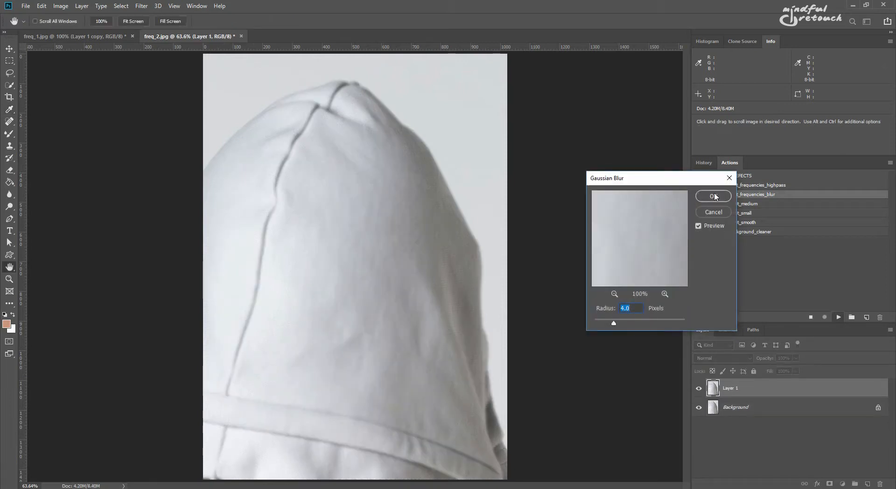
left_click(713, 196)
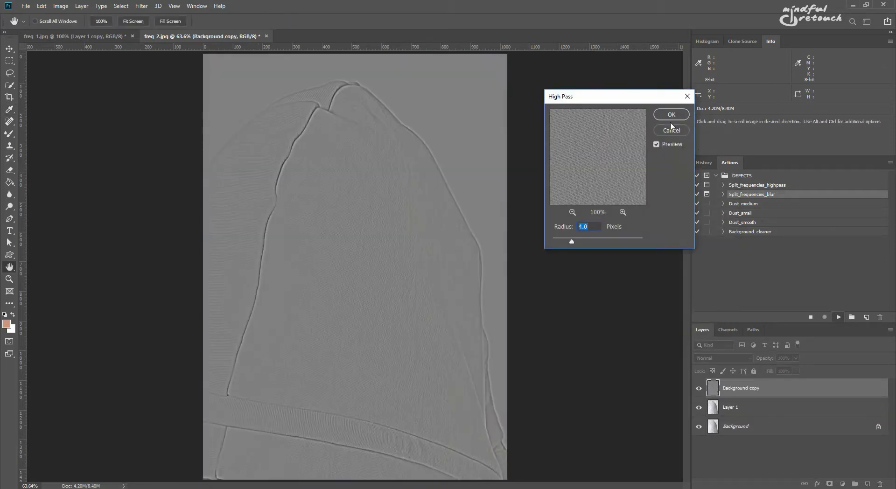
left_click(671, 115)
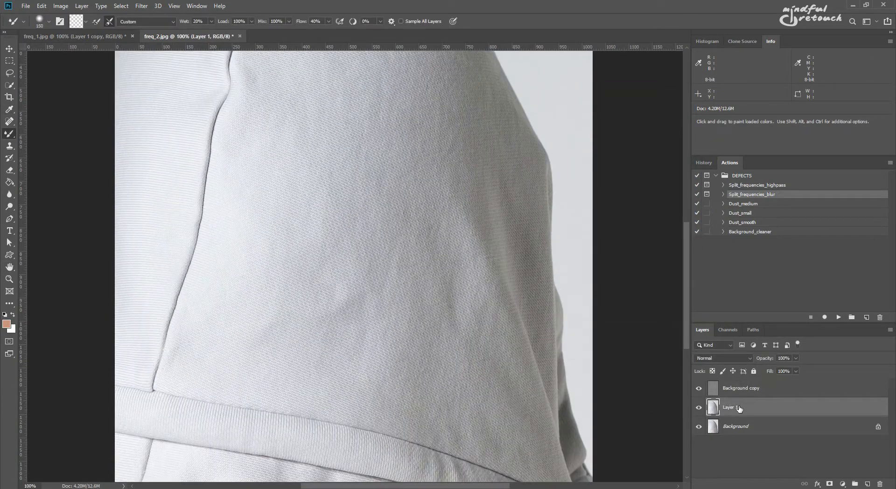
mouse_move(337, 231)
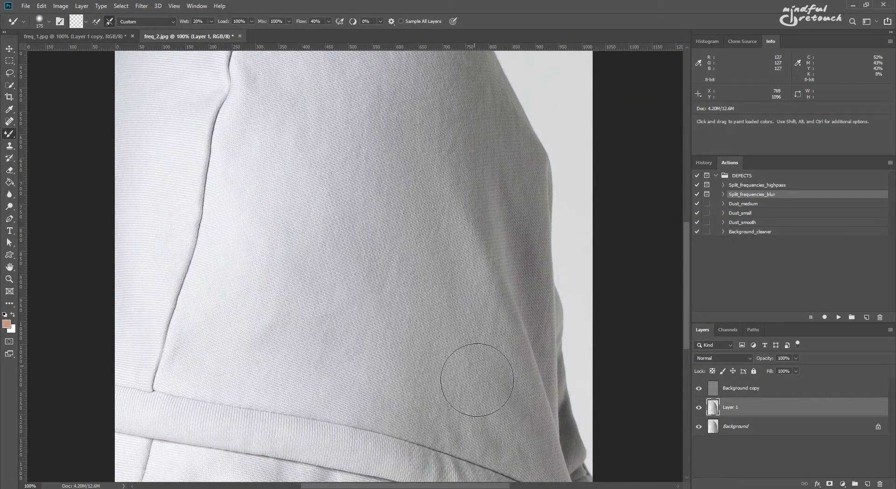
mouse_move(280, 303)
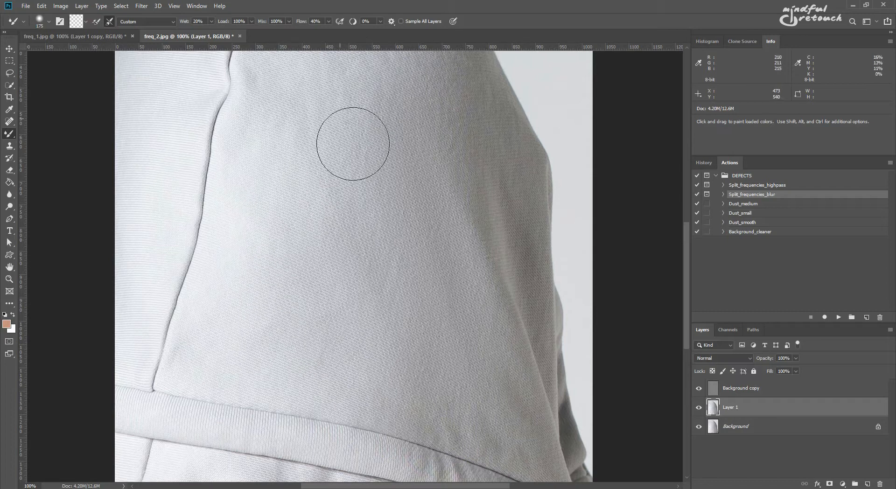
mouse_move(380, 268)
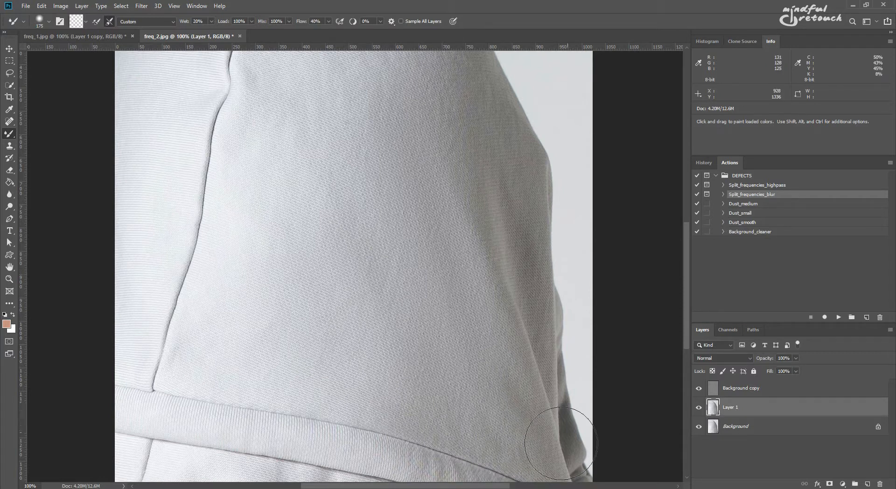
Even the hood's lower-edge tones with the Mixer Brush, then toggle the retouched layer to compare
left_click(741, 388)
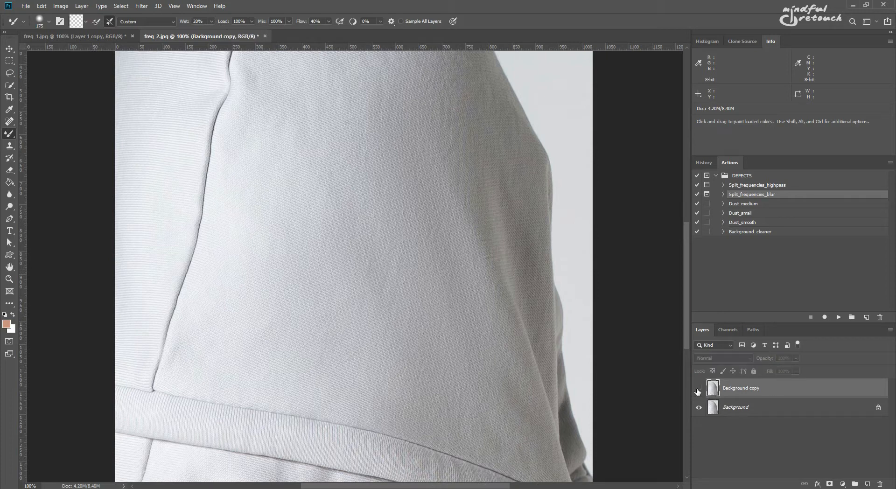
left_click(741, 387)
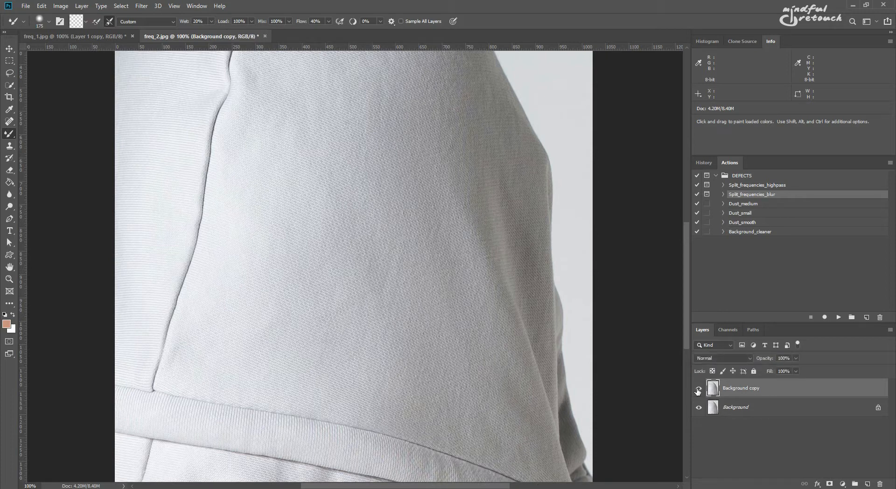
left_click(697, 390)
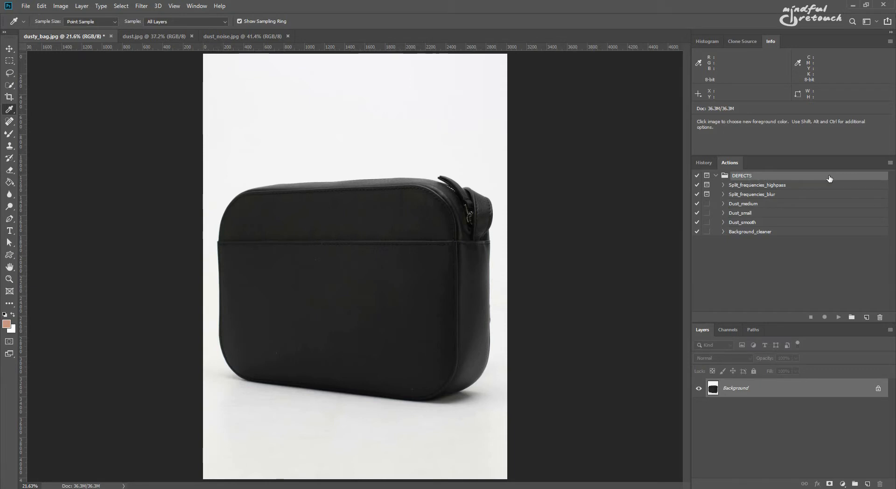
mouse_move(773, 208)
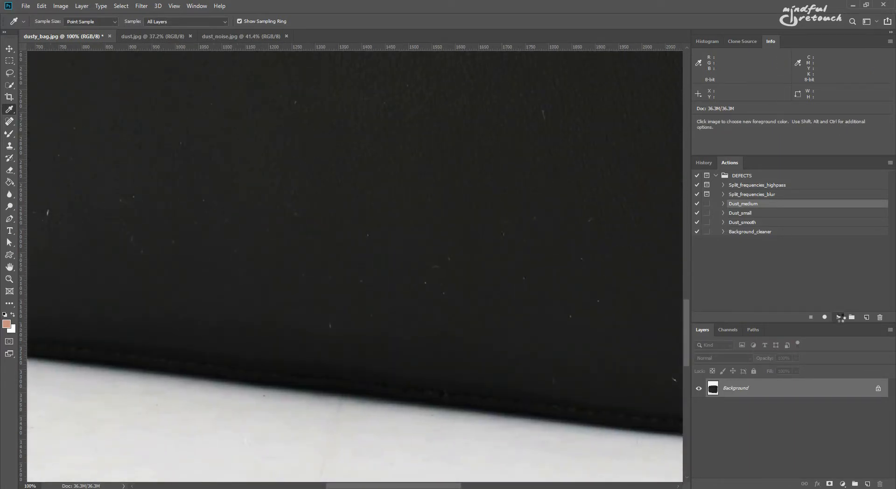
Select the History Brush at 100% to paint from the cleaned snapshot
left_click(10, 145)
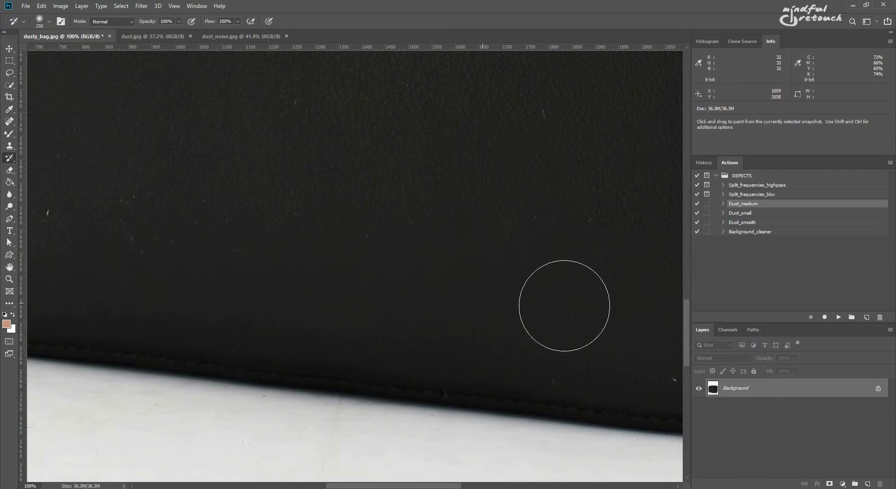
mouse_move(210, 219)
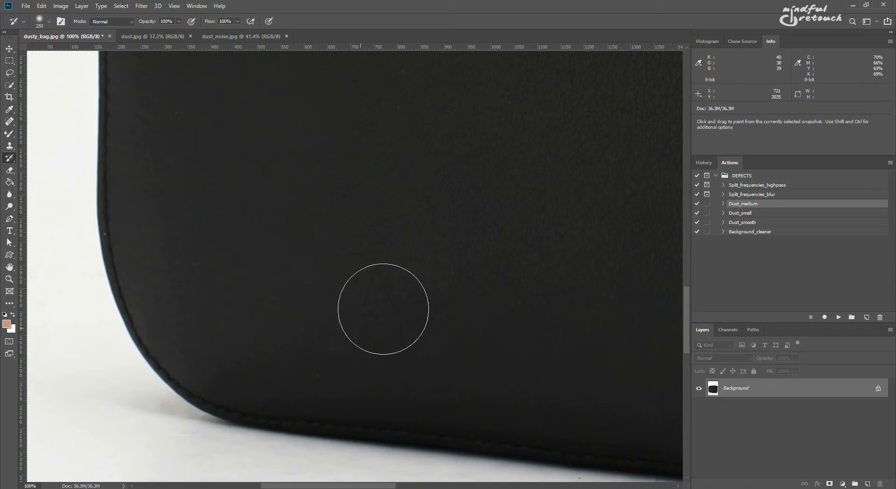
mouse_move(594, 360)
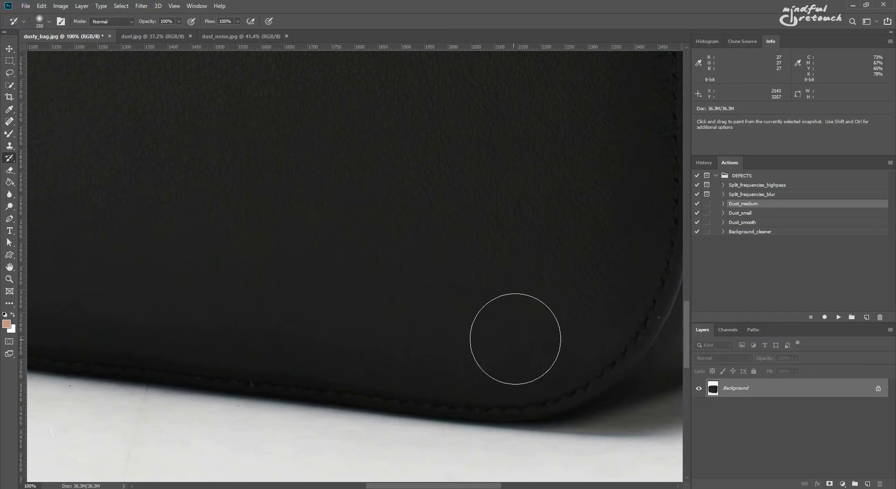
mouse_move(508, 296)
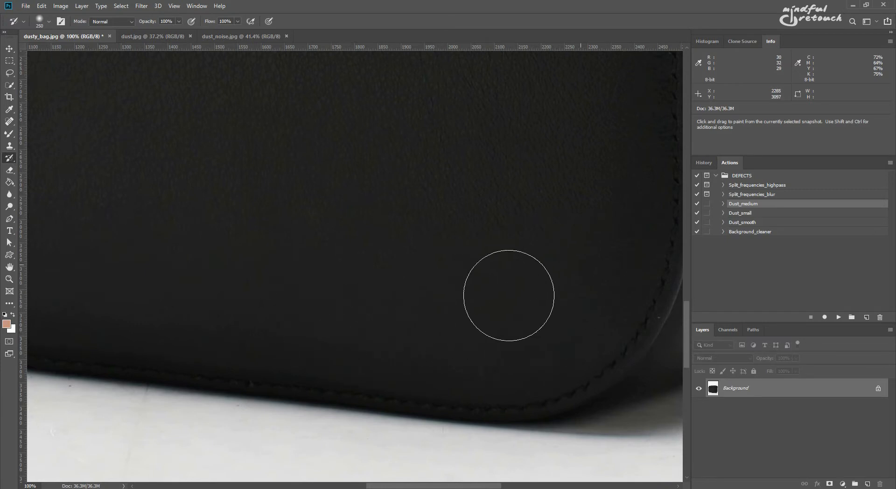
mouse_move(480, 261)
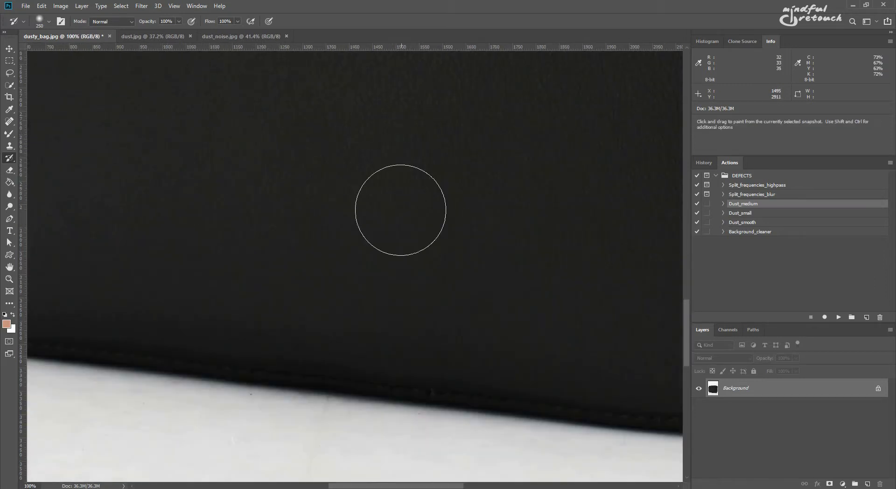
mouse_move(415, 247)
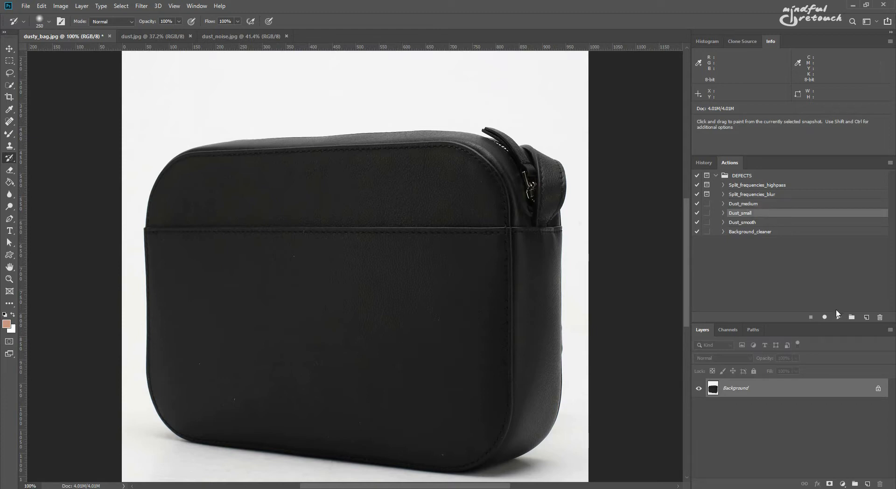
mouse_move(217, 356)
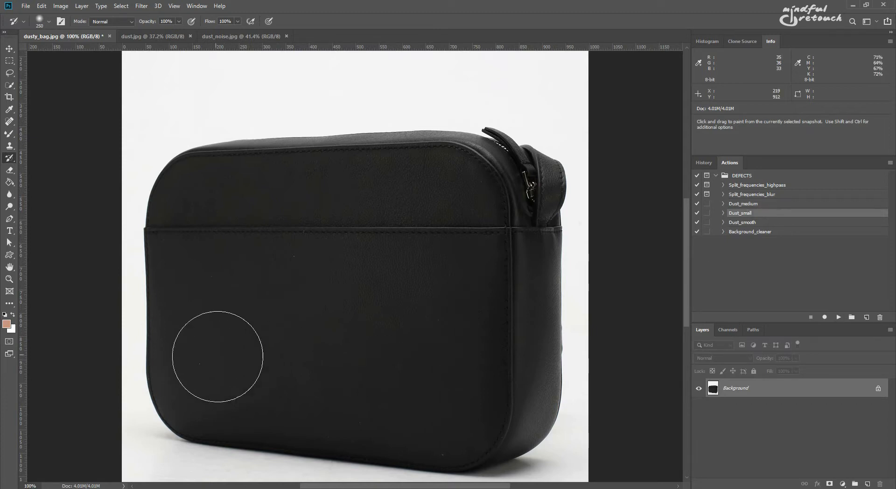
mouse_move(435, 346)
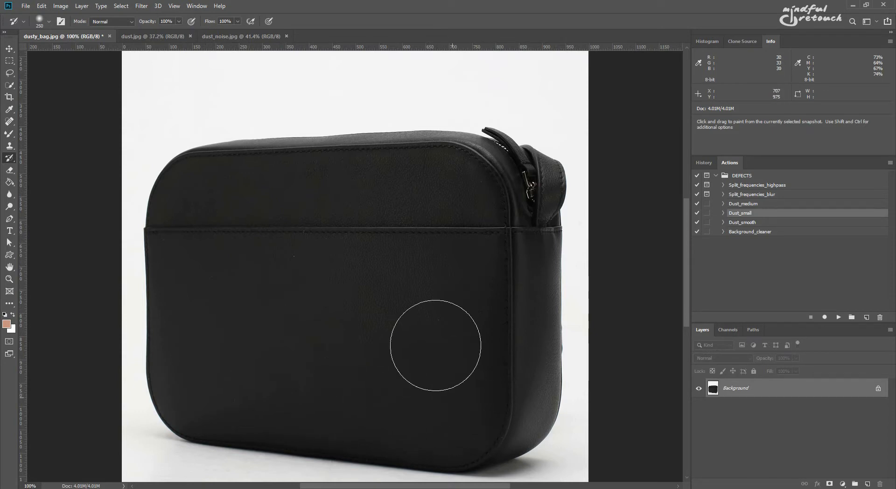
mouse_move(319, 341)
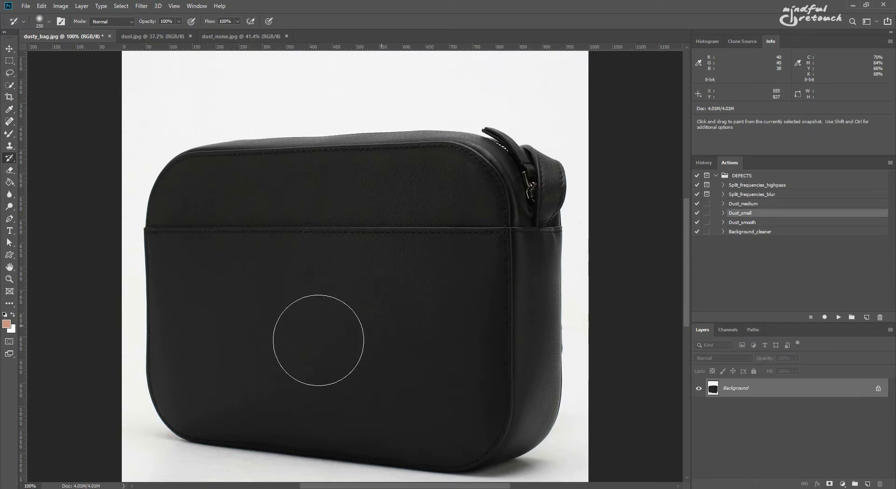
mouse_move(291, 365)
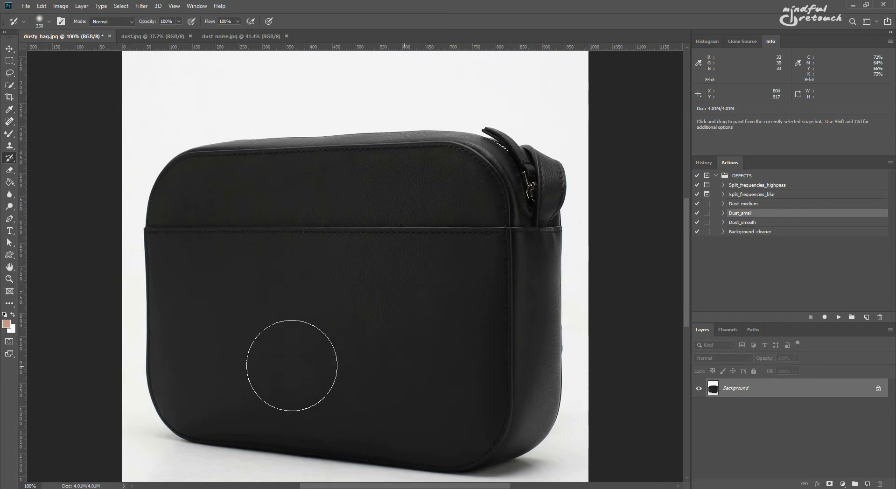
mouse_move(392, 370)
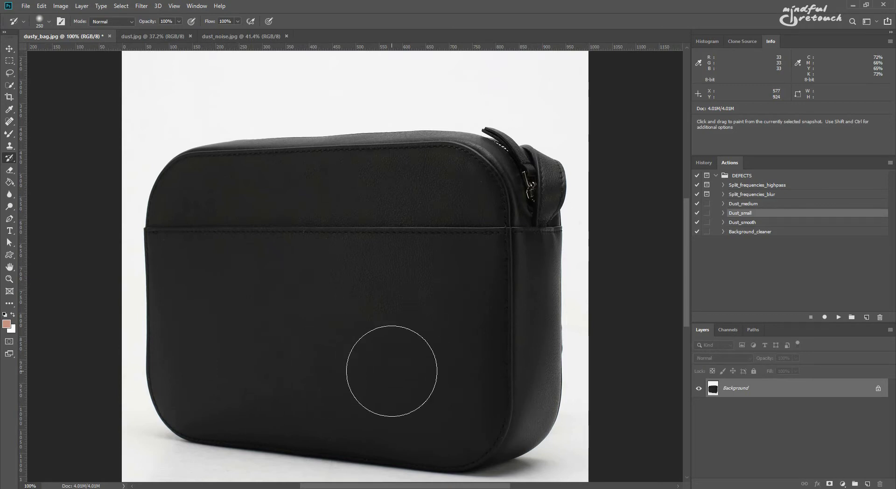
Paint out a remaining small speck on the bag's front panel with the History Brush
left_click(9, 109)
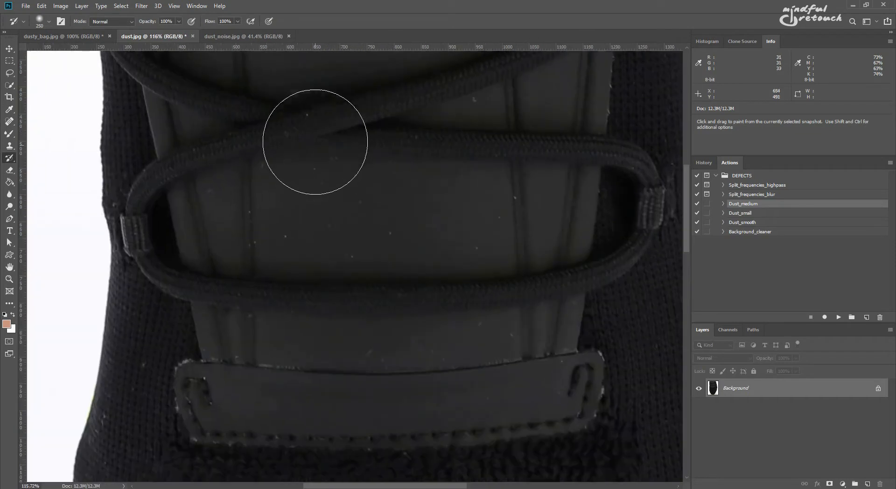
mouse_move(311, 222)
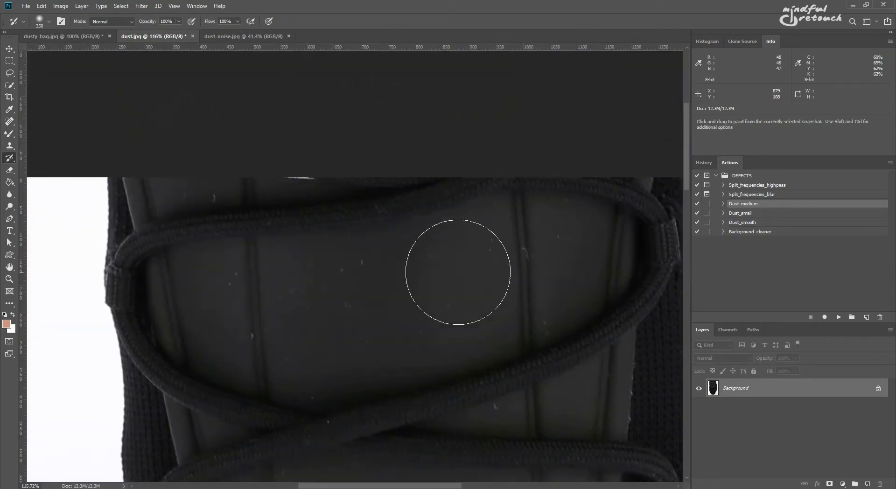
mouse_move(420, 289)
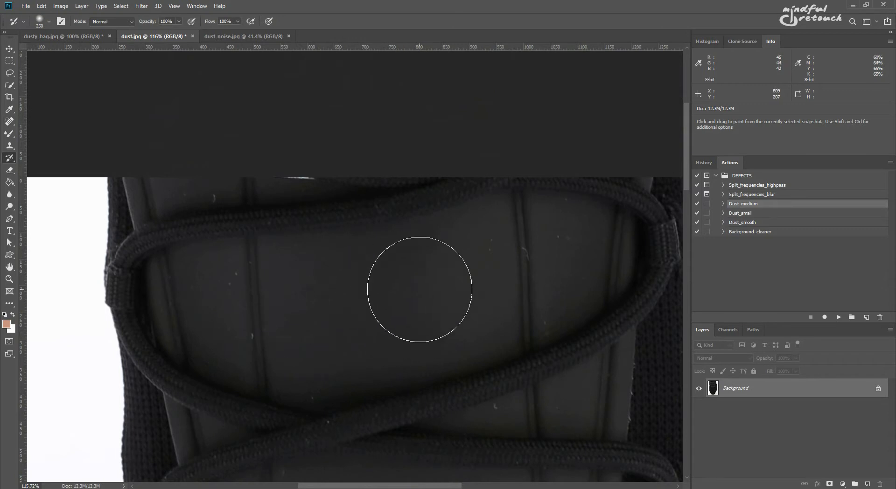
Resize the shoe photo to 1000 × 1400 px and scroll to its knit upper
left_click(60, 5)
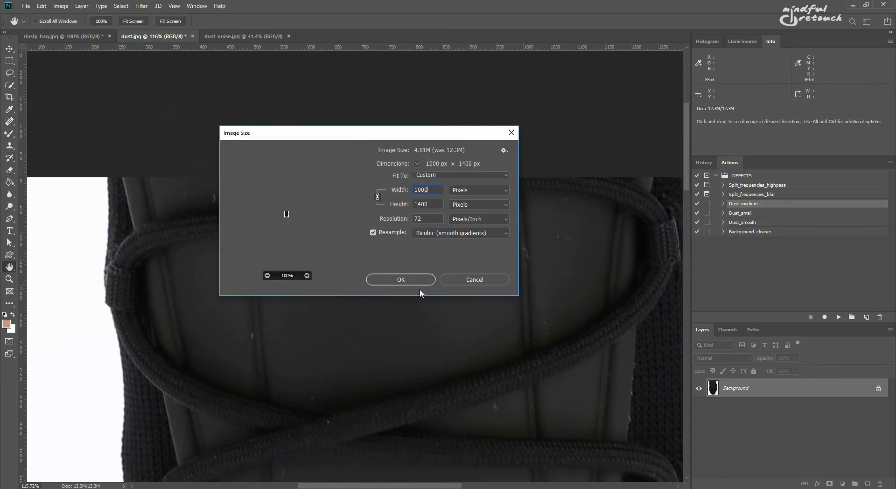
left_click(400, 279)
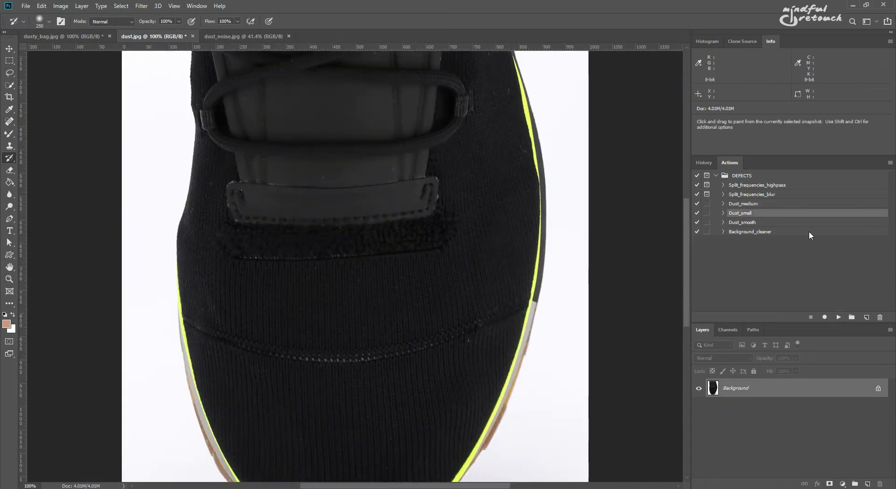
mouse_move(509, 159)
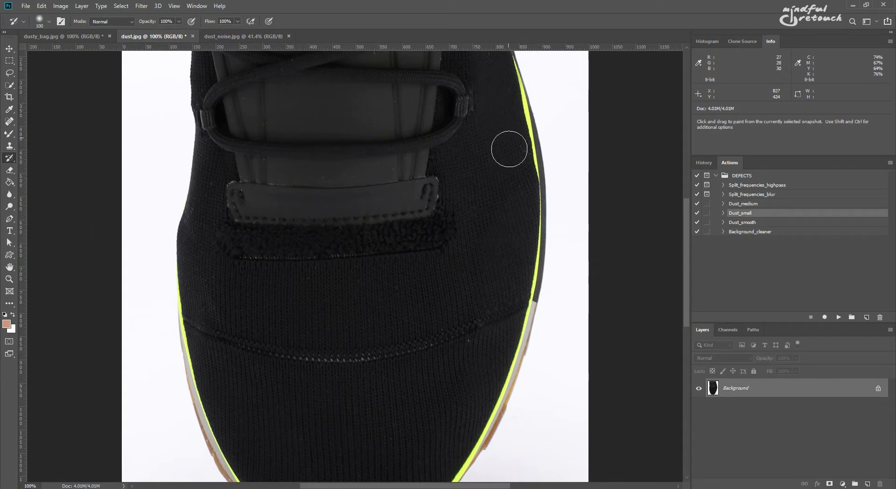
mouse_move(208, 194)
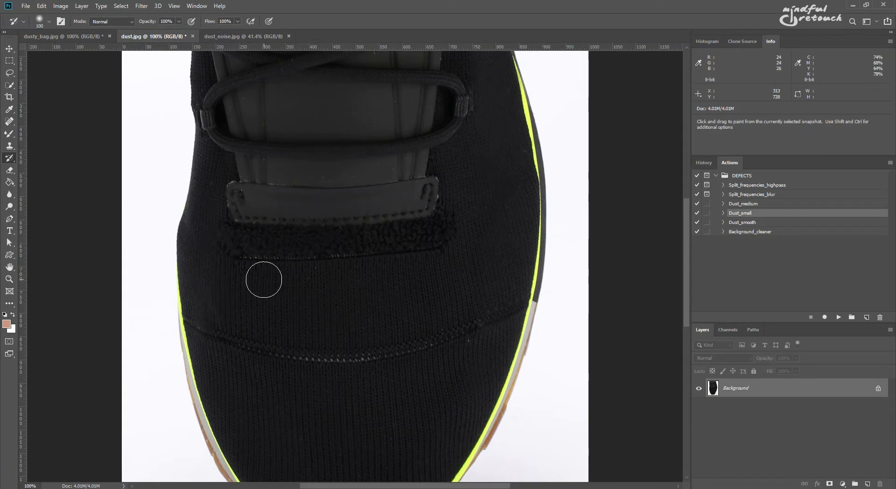
mouse_move(455, 307)
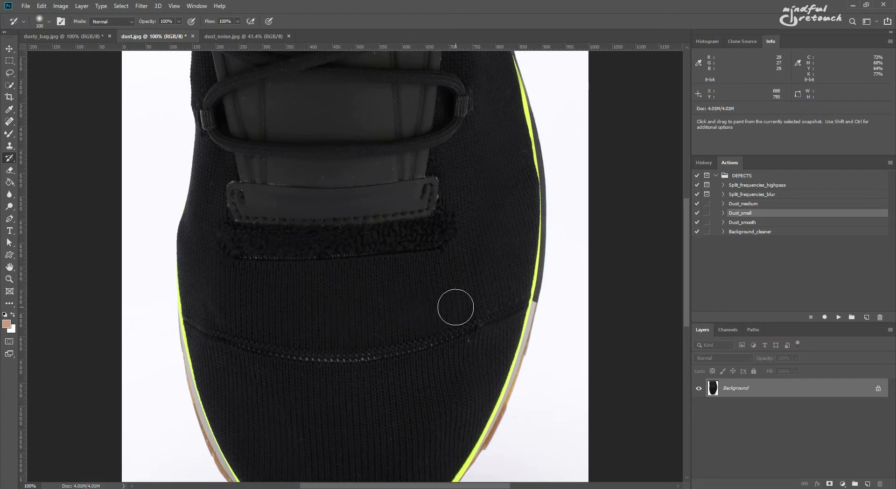
scroll("down", 3)
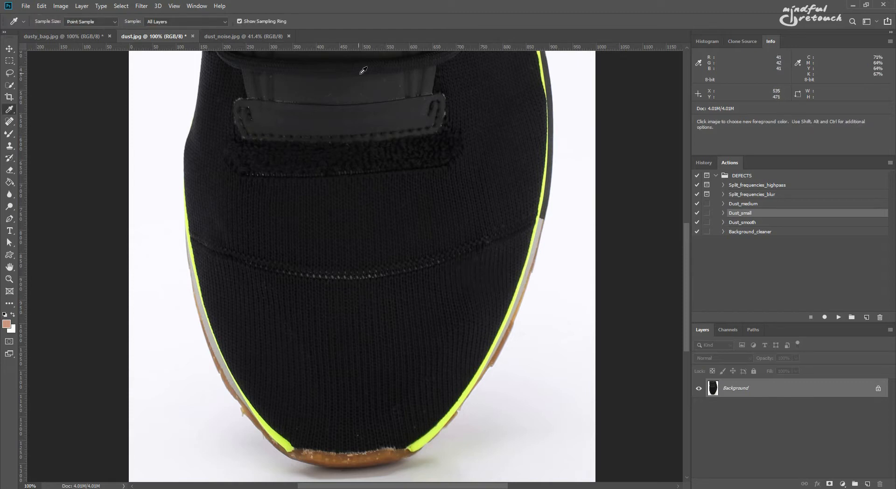
Switch to dust_noise.jpg and pan to the crystal and lower enamel area
left_click(240, 36)
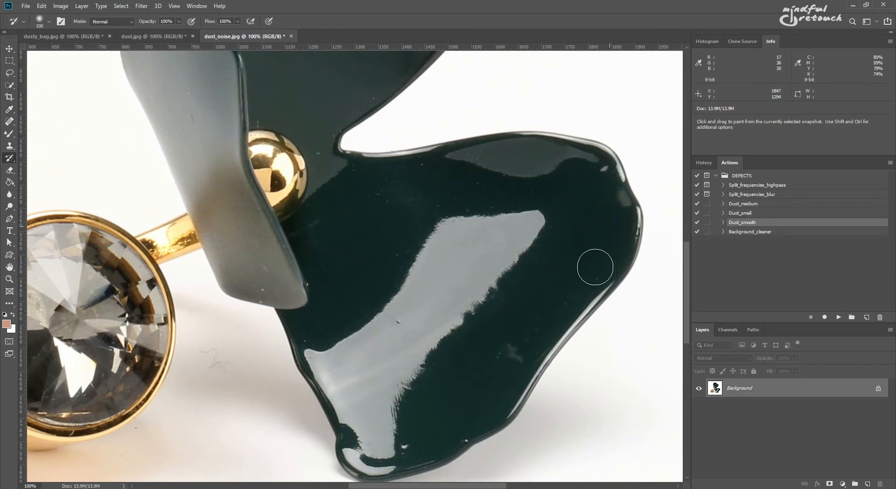
mouse_move(456, 407)
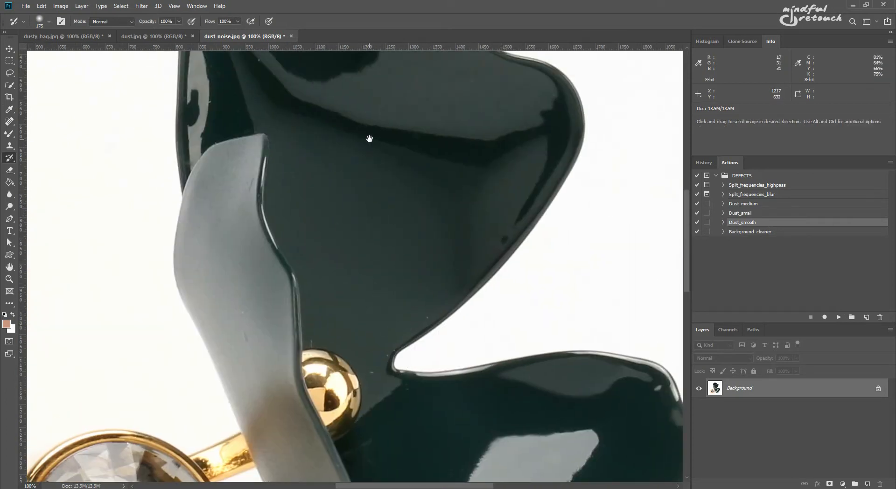
left_click_drag(369, 139, 273, 196)
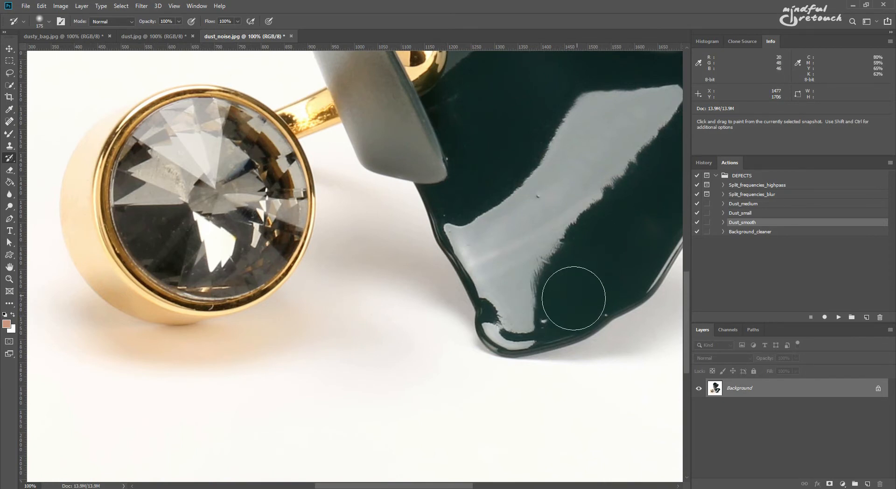
mouse_move(354, 77)
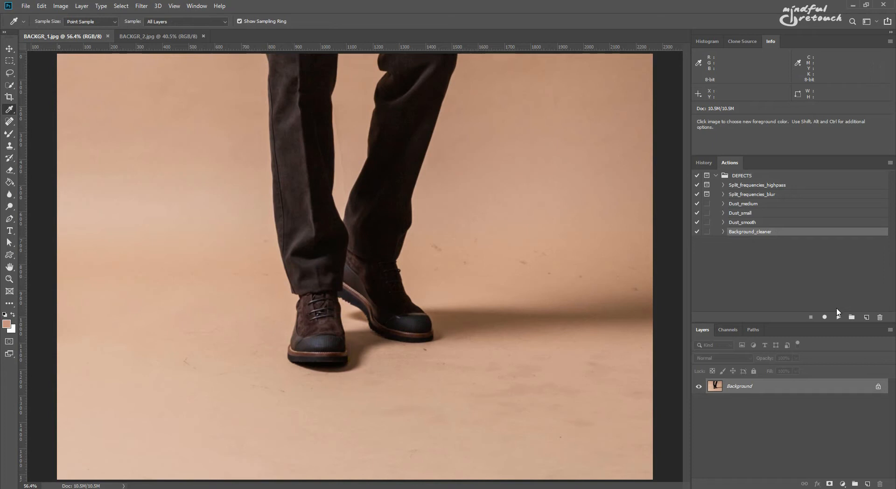
mouse_move(837, 317)
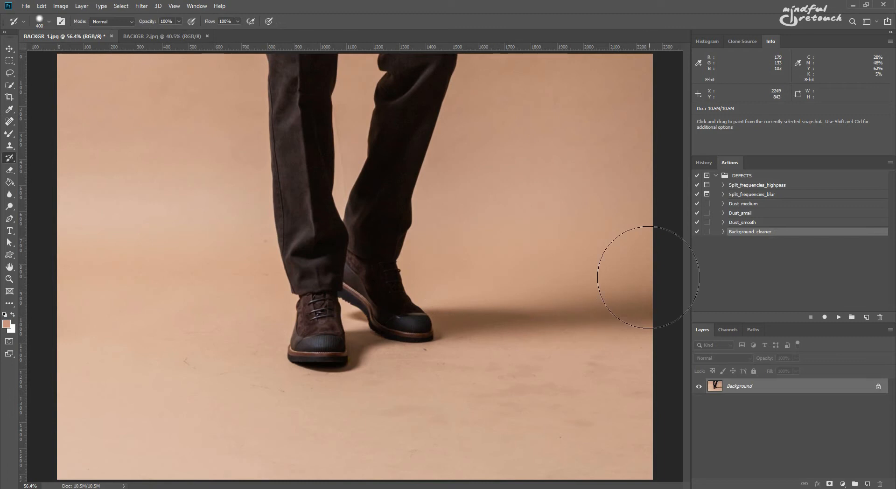
mouse_move(631, 431)
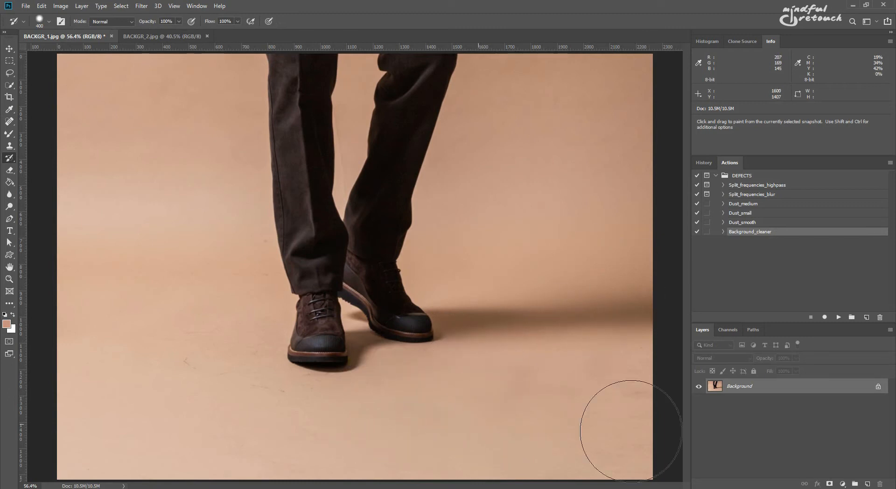
mouse_move(222, 372)
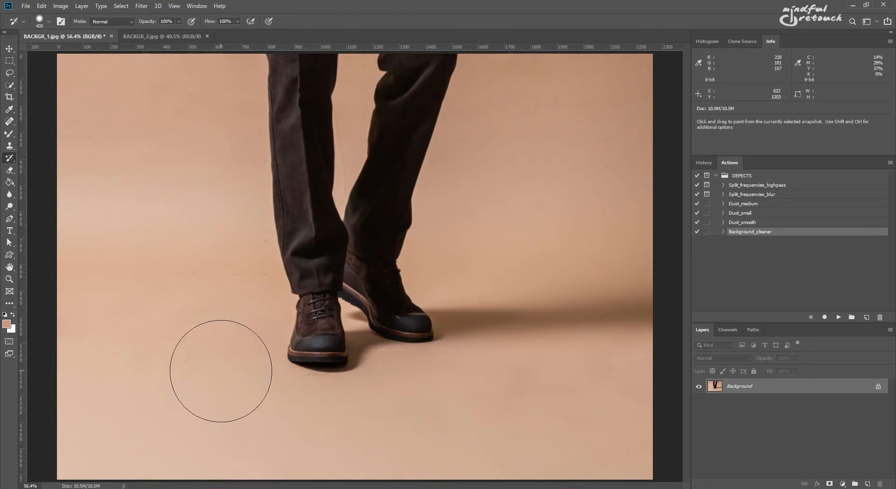
mouse_move(223, 288)
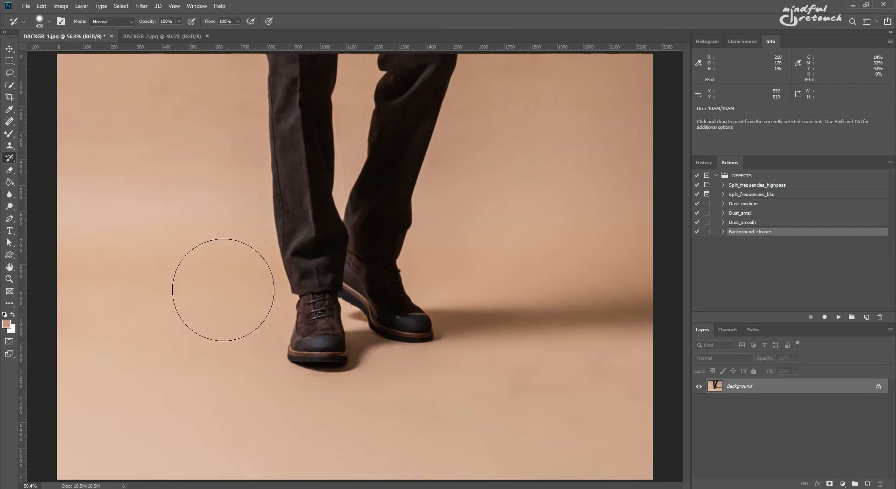
mouse_move(92, 394)
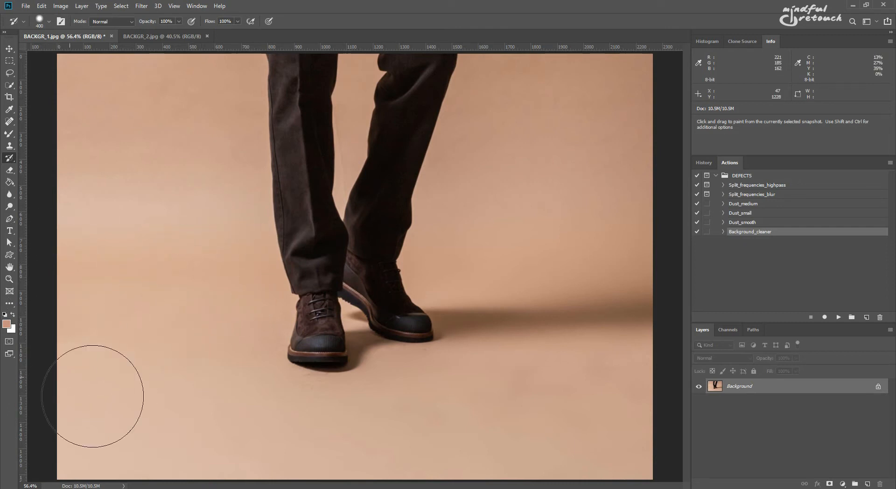
mouse_move(369, 411)
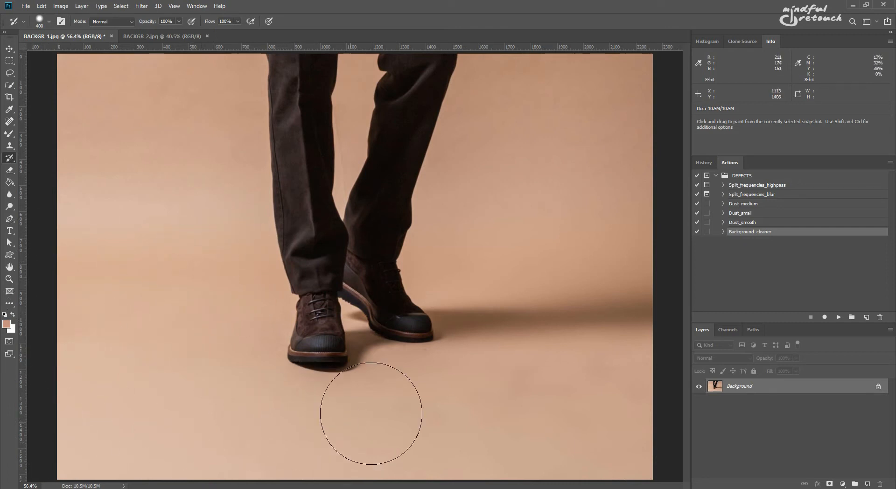
mouse_move(624, 314)
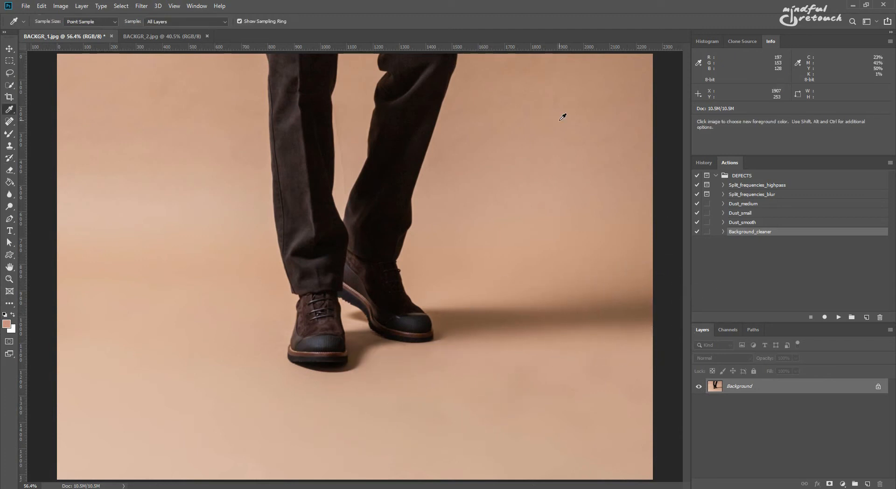
Switch to the BACKGR_2.jpg jeans-and-boots document
left_click(162, 36)
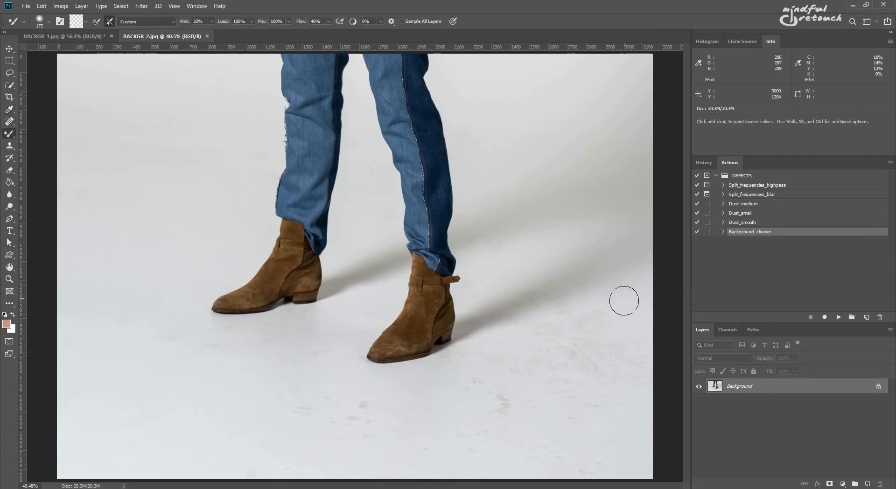
mouse_move(475, 401)
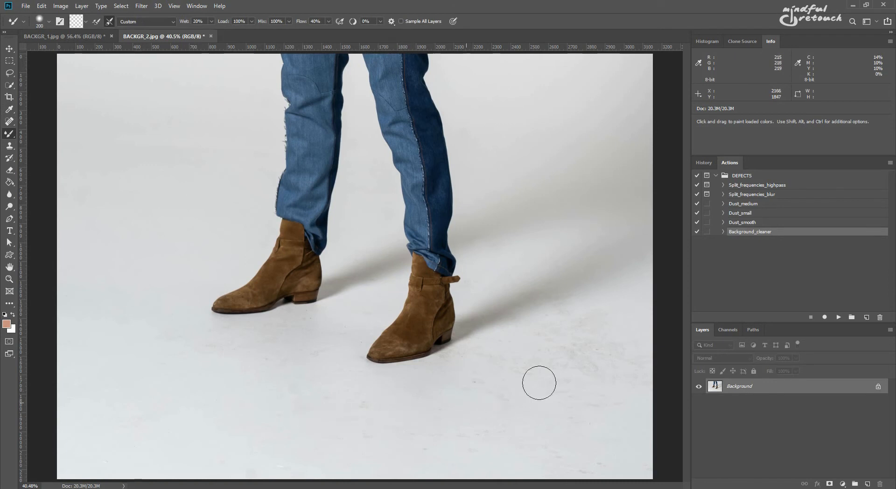
mouse_move(634, 389)
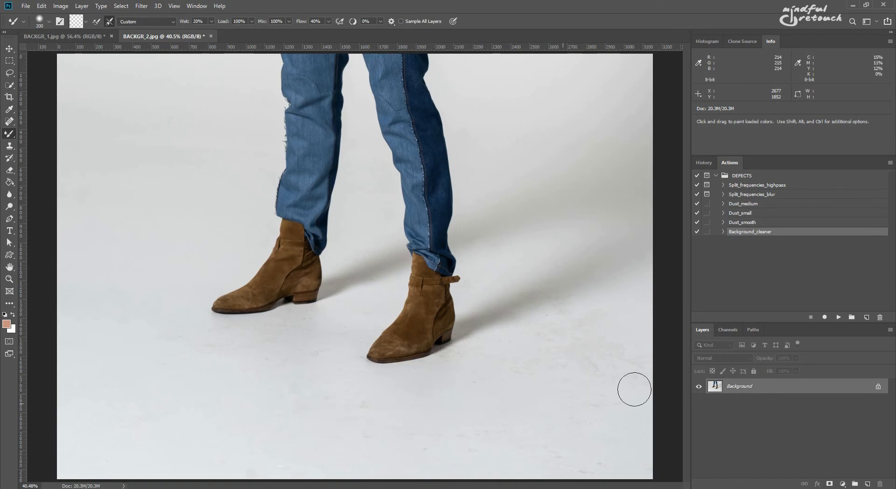
mouse_move(371, 403)
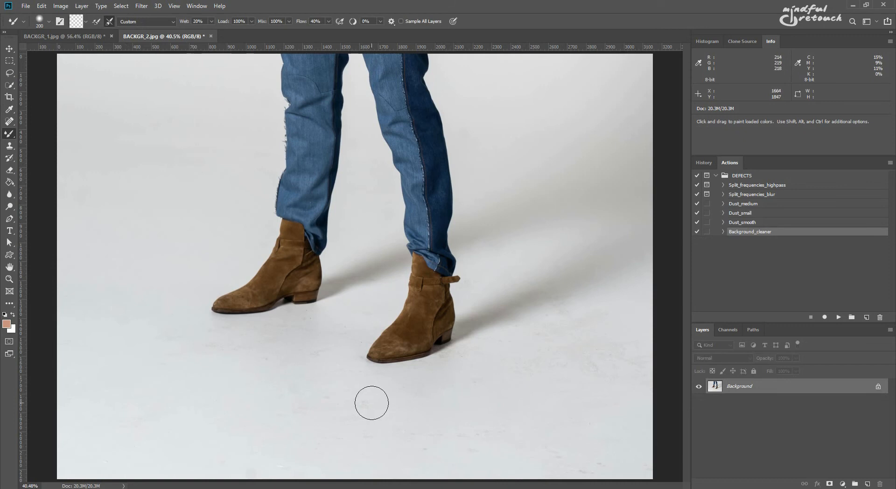
mouse_move(834, 288)
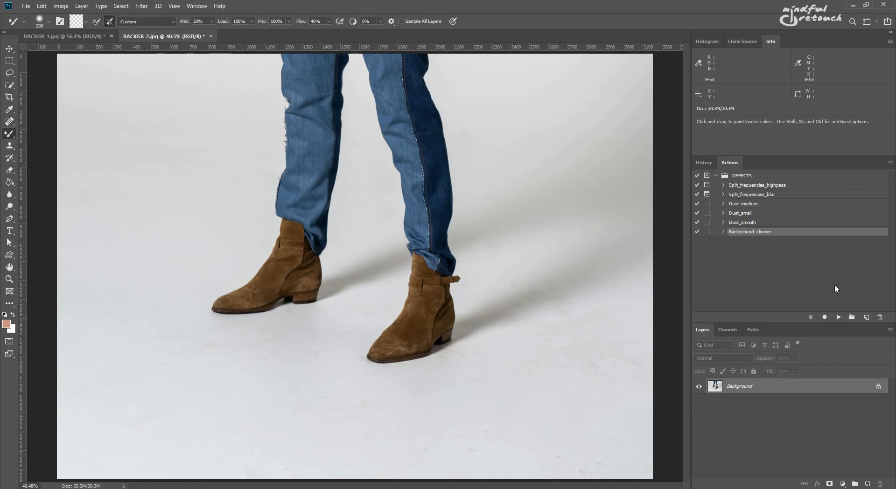
mouse_move(839, 316)
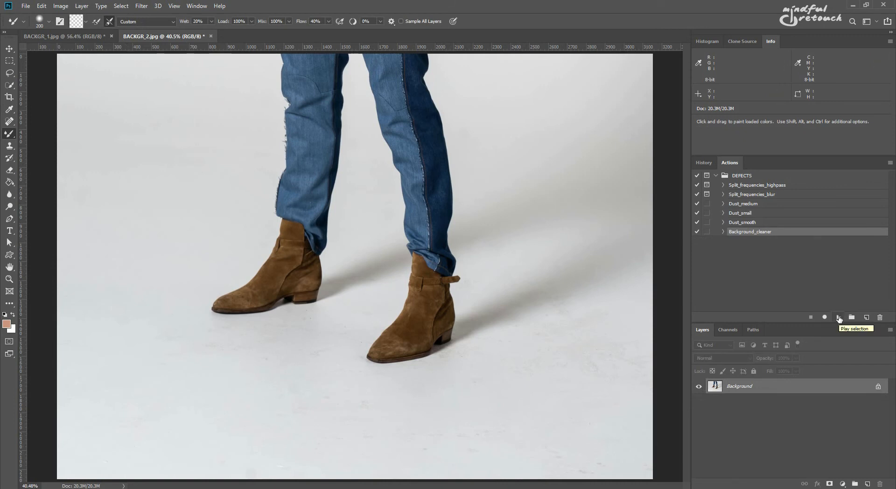
Play the Background_cleaner action on the jeans-and-boots photo
left_click(839, 317)
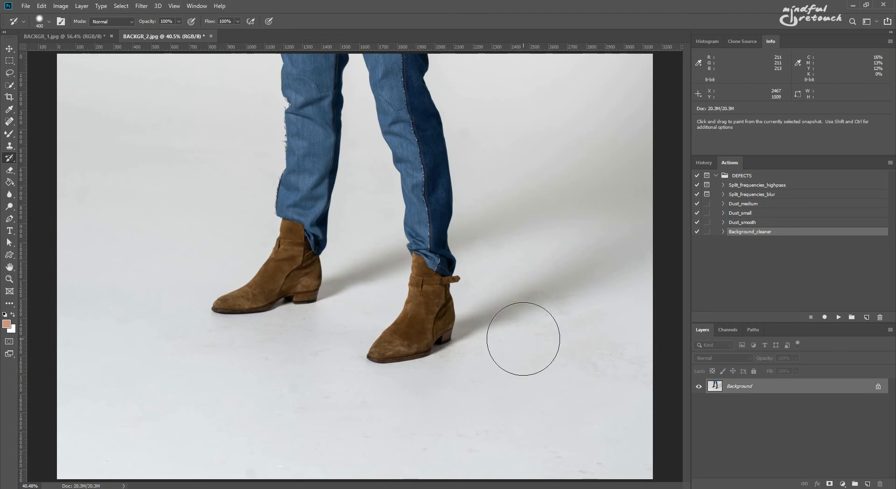
mouse_move(529, 422)
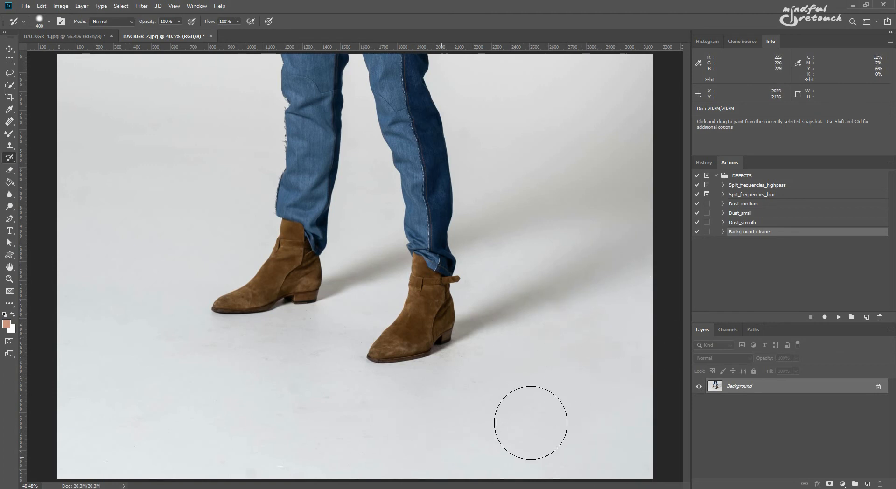
mouse_move(252, 392)
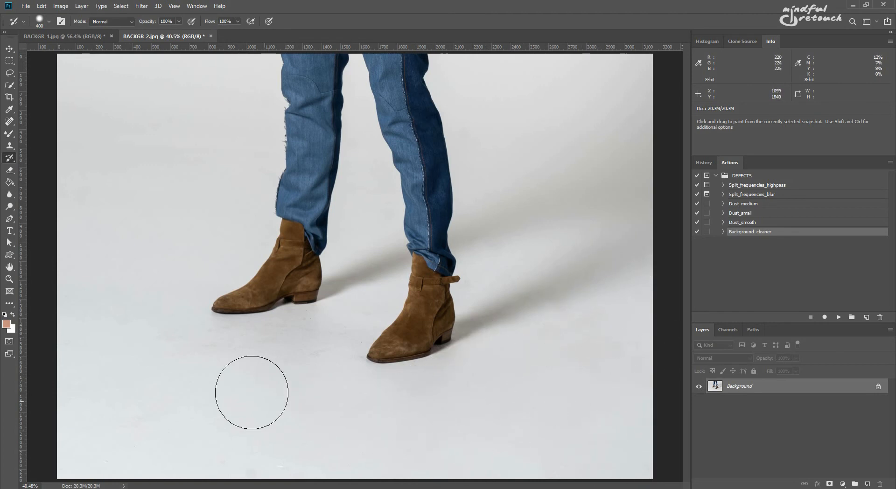
mouse_move(143, 298)
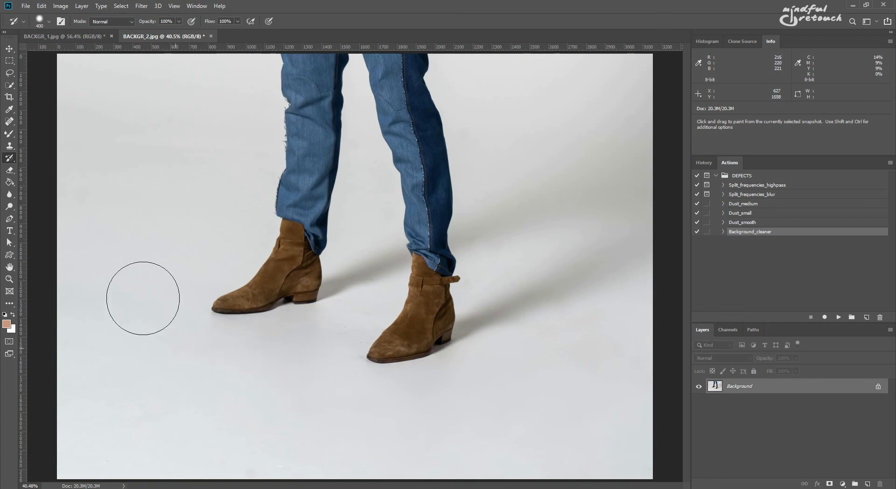
mouse_move(235, 446)
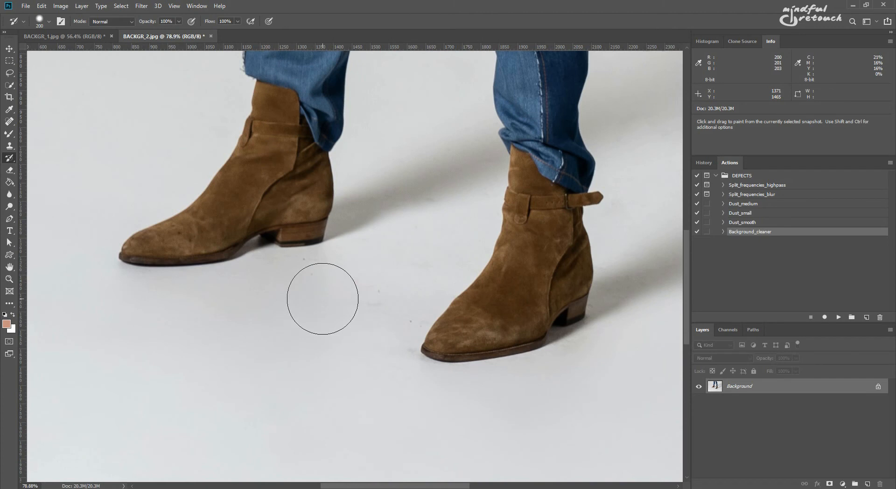
mouse_move(371, 388)
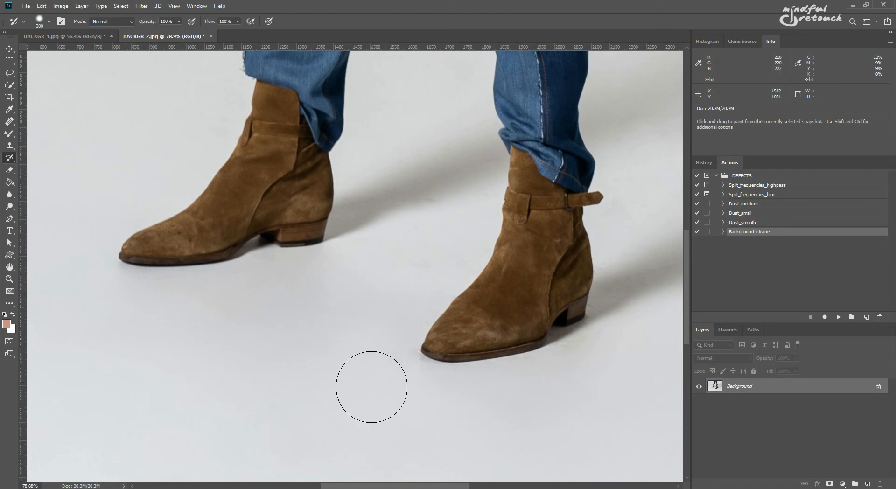
mouse_move(463, 217)
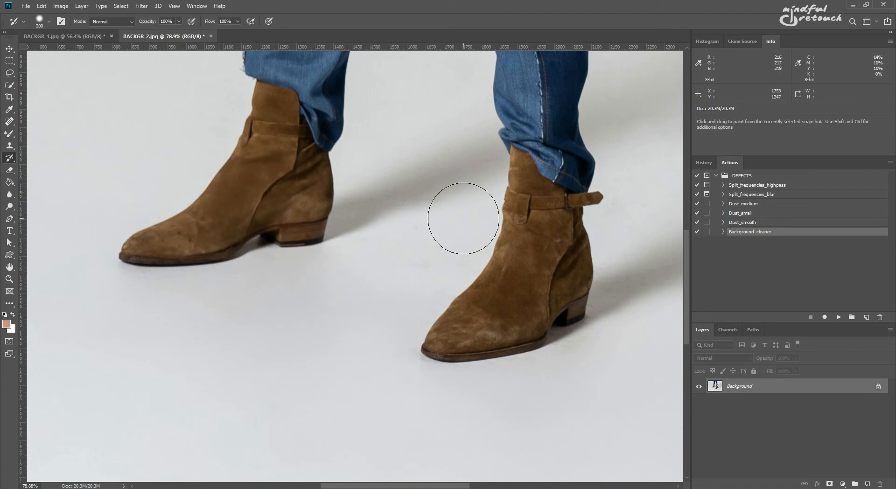
mouse_move(457, 171)
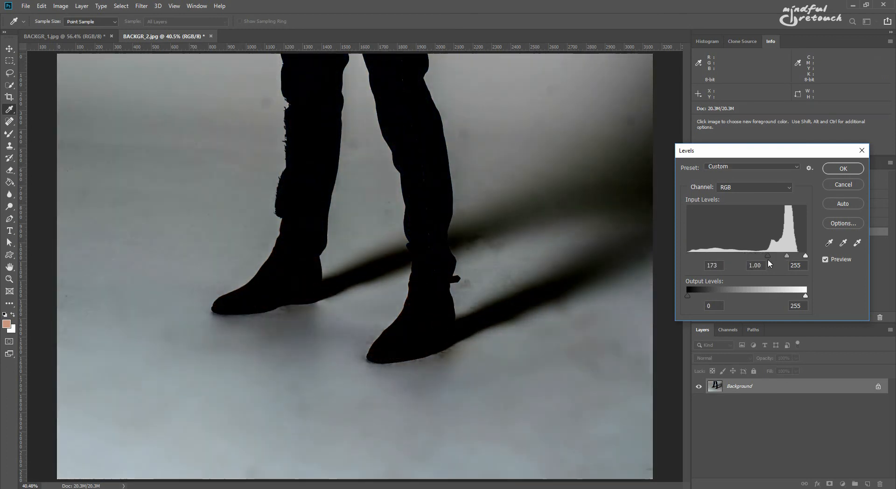
Close the high-contrast Levels preview after checking the white floor for remaining dust
left_click(842, 168)
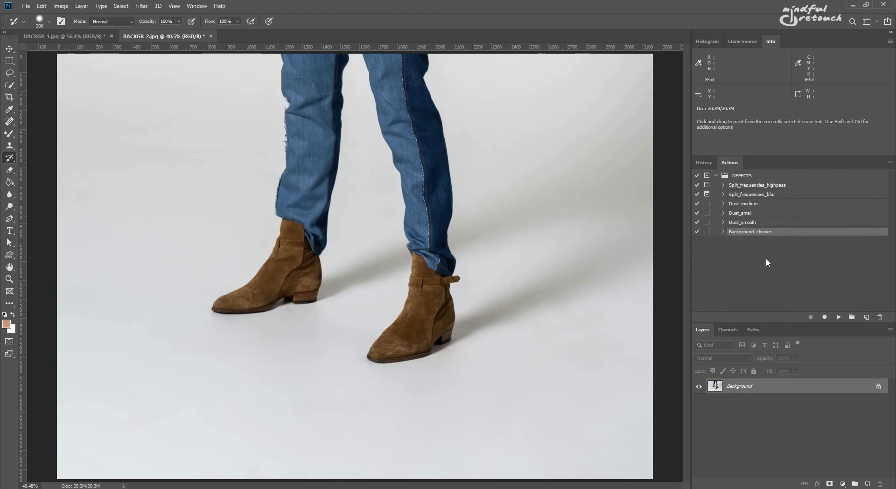
mouse_move(572, 313)
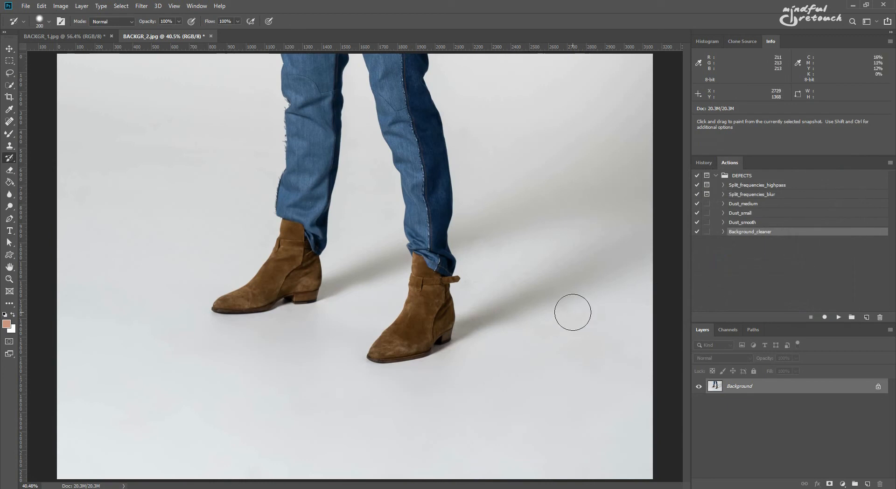
mouse_move(476, 292)
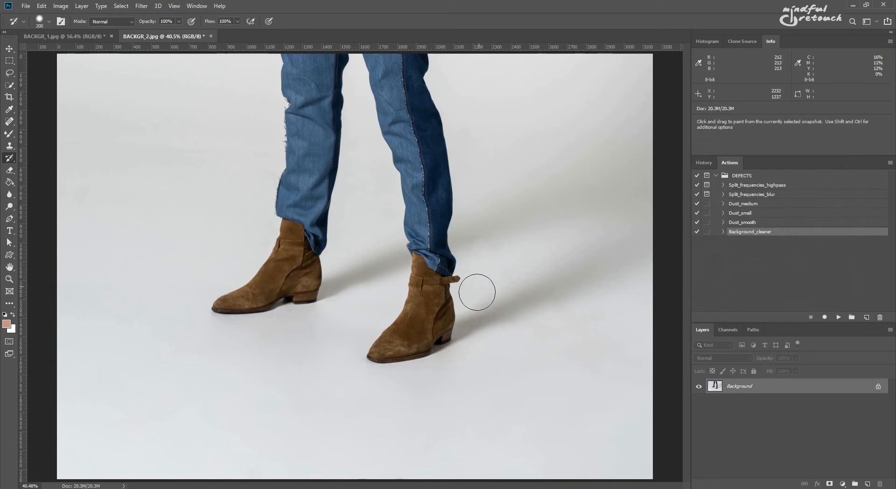
mouse_move(576, 240)
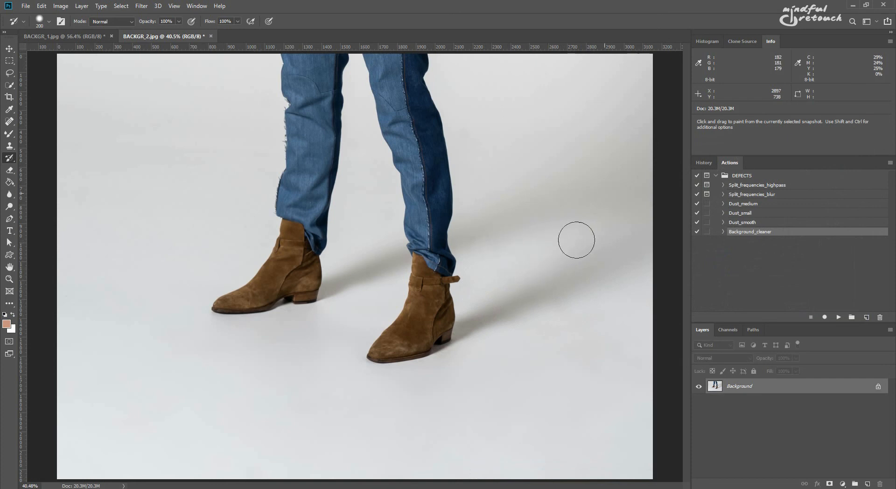